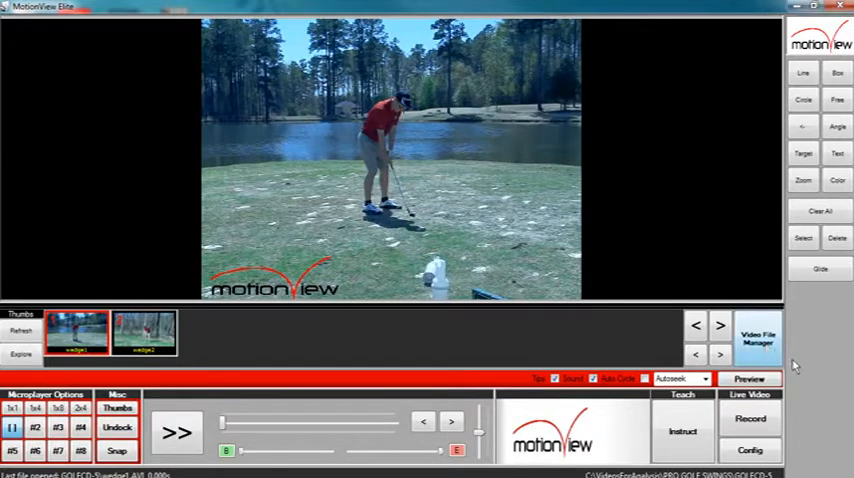
# Bring up the Video Manager window listing the library's video folders
pyautogui.click(756, 336)
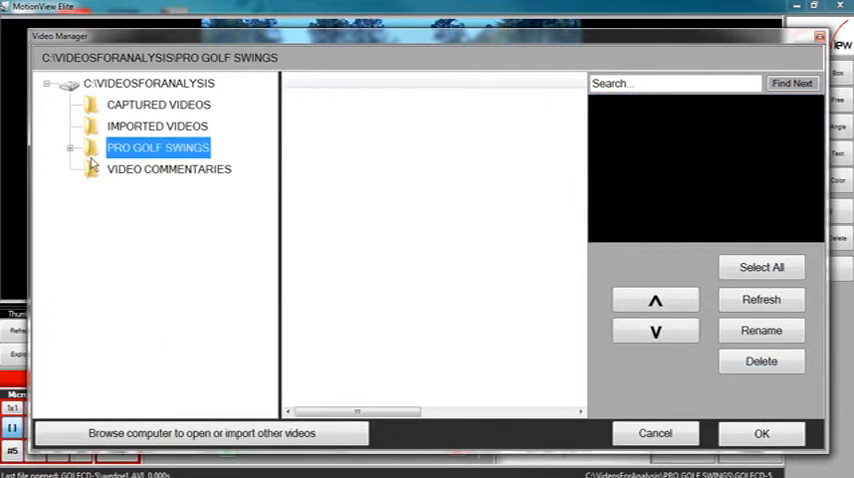
pyautogui.moveTo(100, 224)
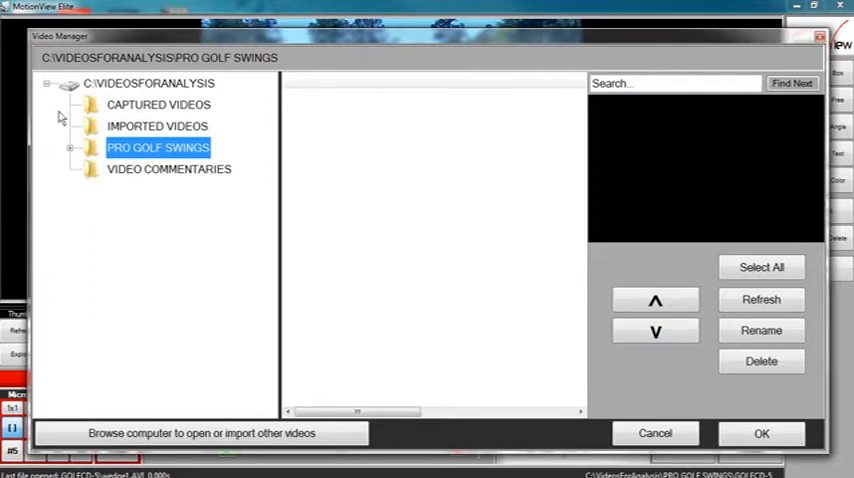
pyautogui.moveTo(96, 96)
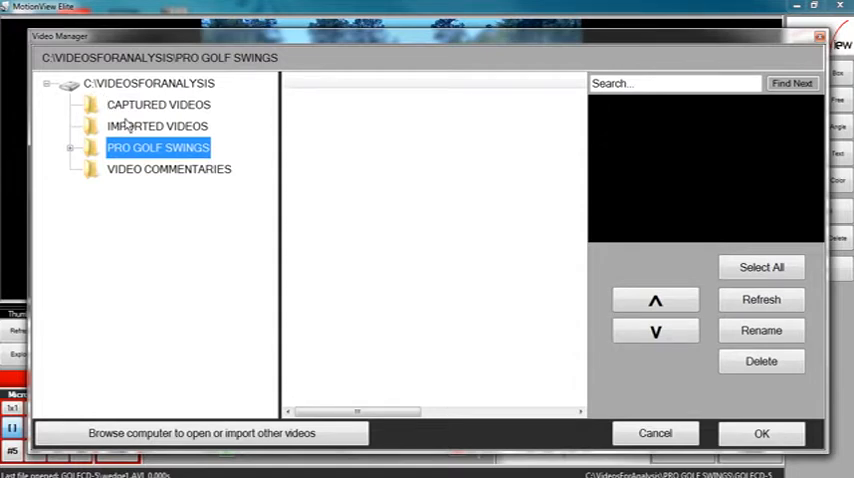
# Browse the Captured Videos, Imported Videos and Video Commentaries folders, ending on Imported Videos
pyautogui.click(156, 104)
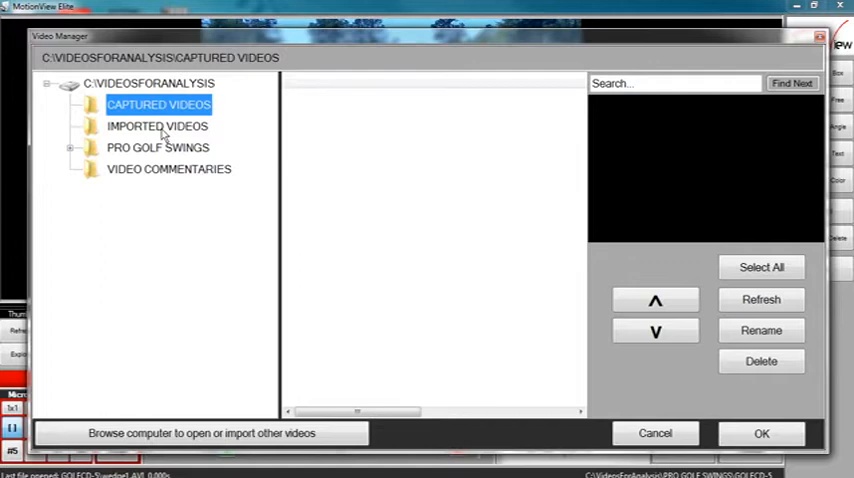
pyautogui.click(156, 126)
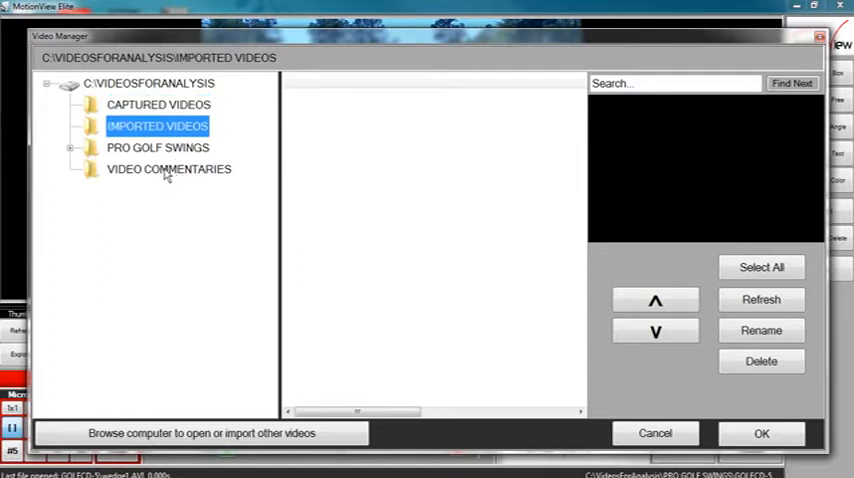
pyautogui.click(168, 168)
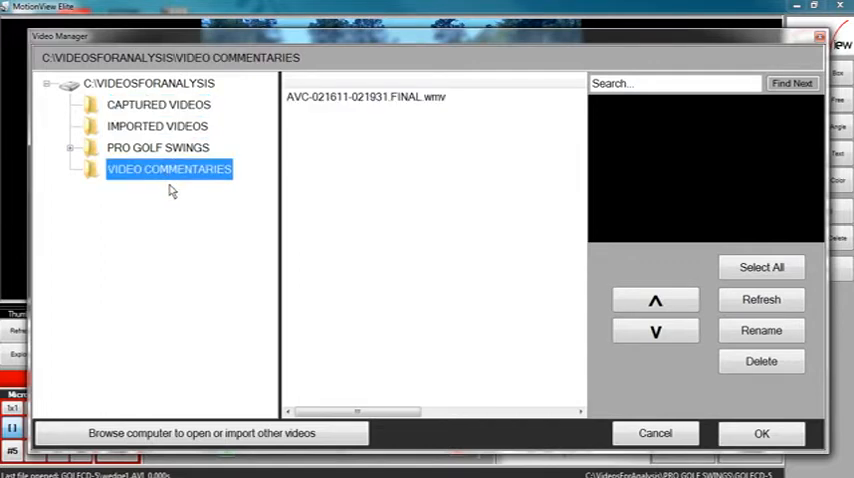
pyautogui.moveTo(148, 114)
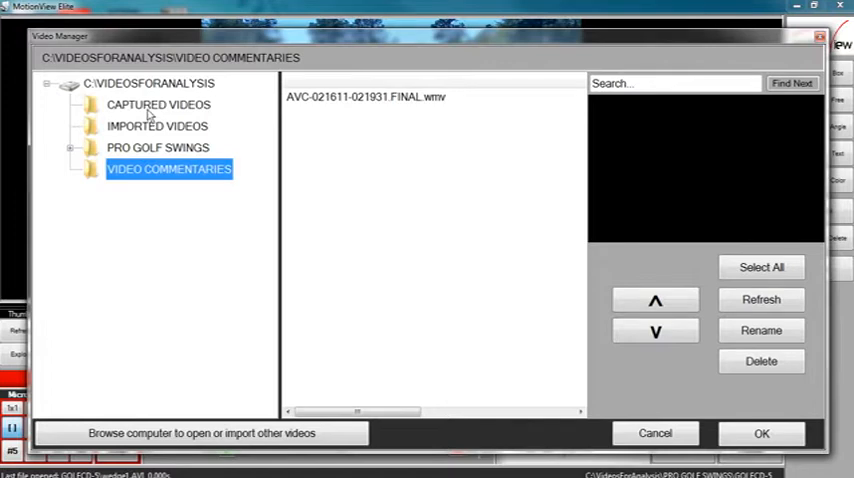
pyautogui.click(158, 104)
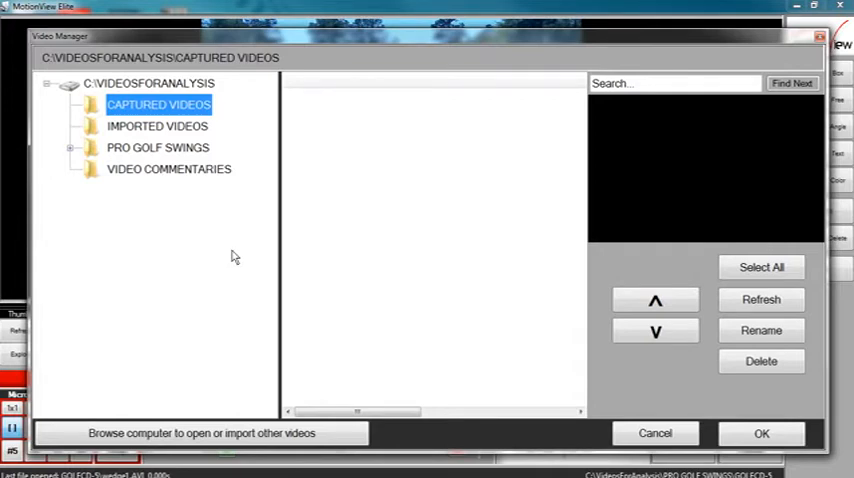
pyautogui.click(156, 126)
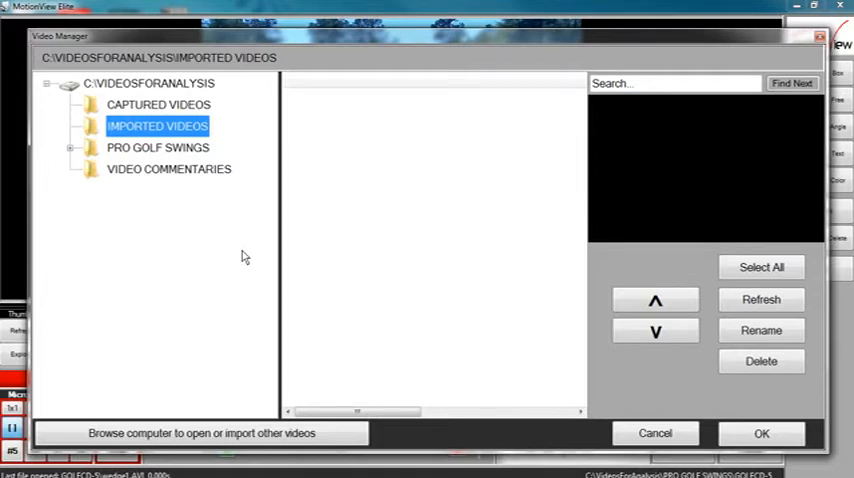
pyautogui.moveTo(240, 250)
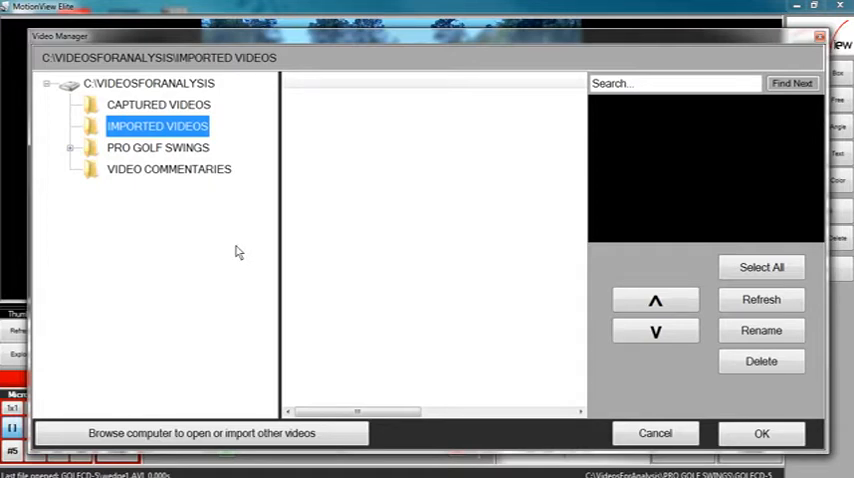
pyautogui.moveTo(224, 236)
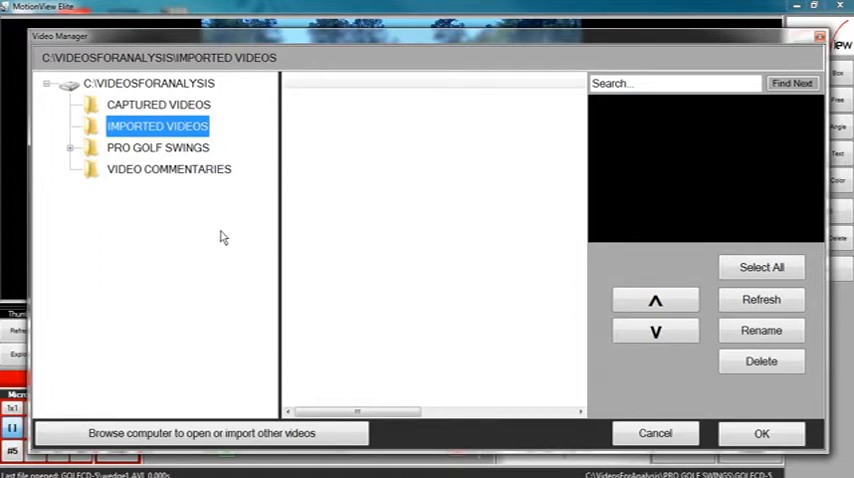
pyautogui.moveTo(204, 348)
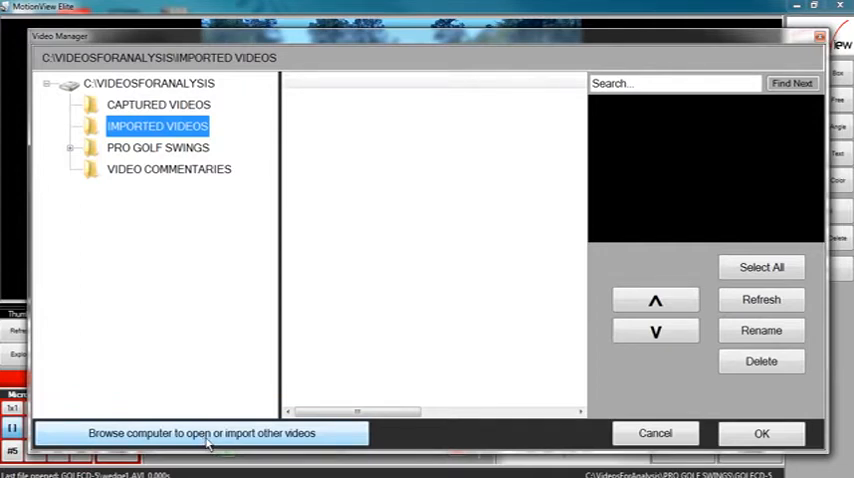
# Pick the GolfSwing video file from the Desktop for import
pyautogui.click(200, 432)
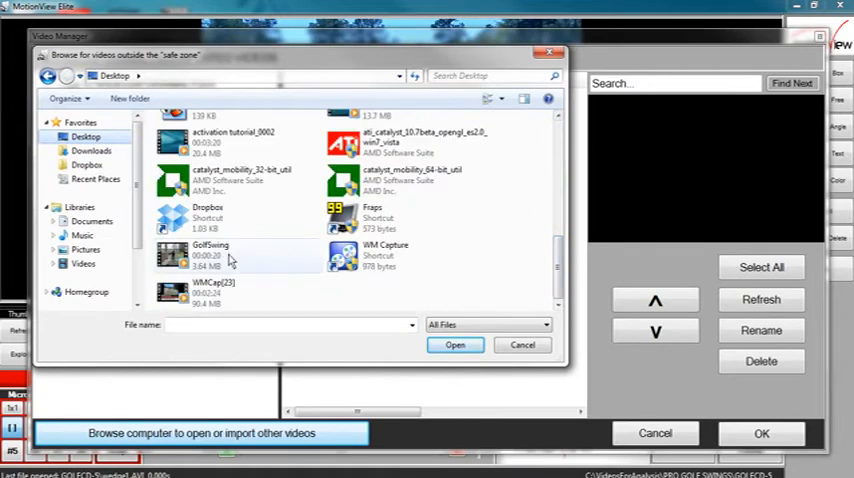
pyautogui.click(210, 256)
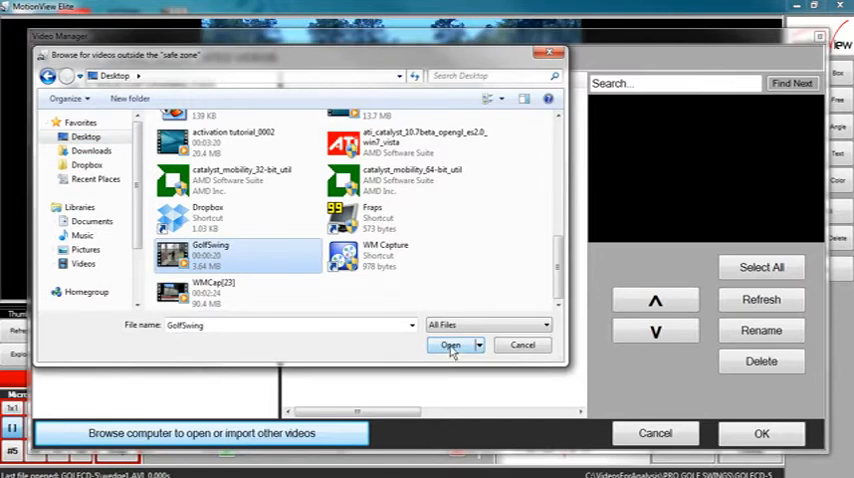
pyautogui.click(450, 344)
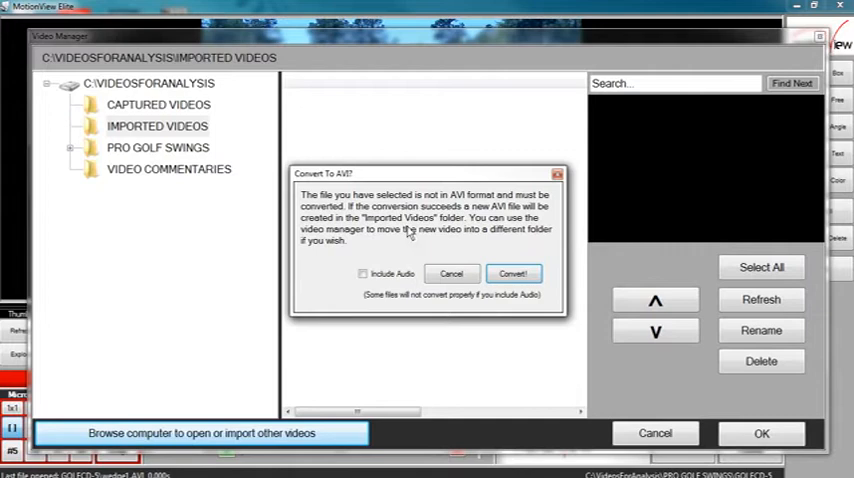
pyautogui.moveTo(452, 250)
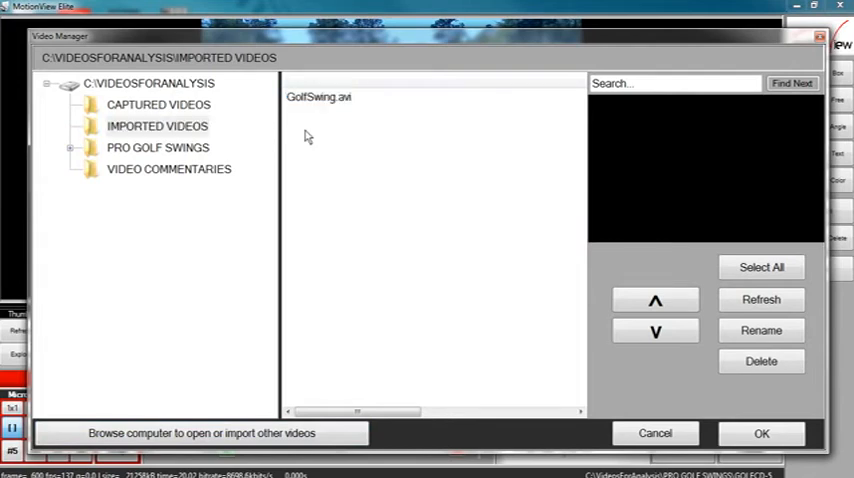
pyautogui.moveTo(308, 140)
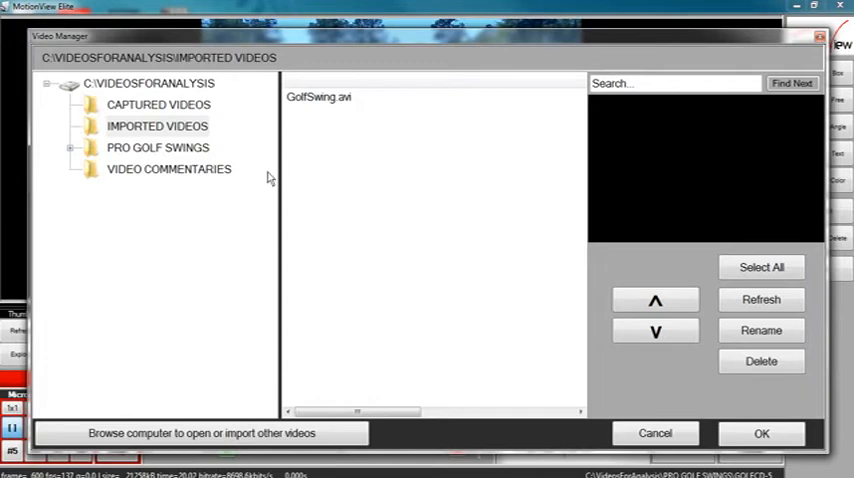
# Select the Video Commentaries folder after GolfSwing.avi lands in Imported Videos
pyautogui.click(168, 168)
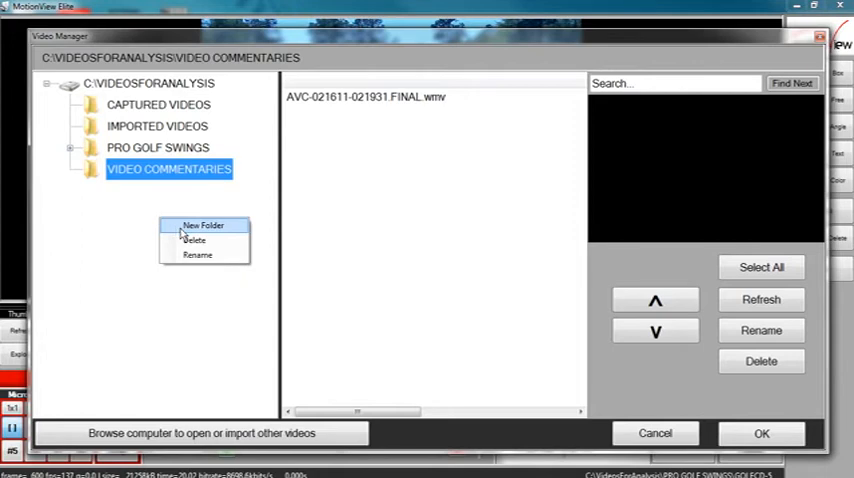
# Create a 'Motion View' subfolder under Video Commentaries and return to Imported Videos
pyautogui.click(204, 224)
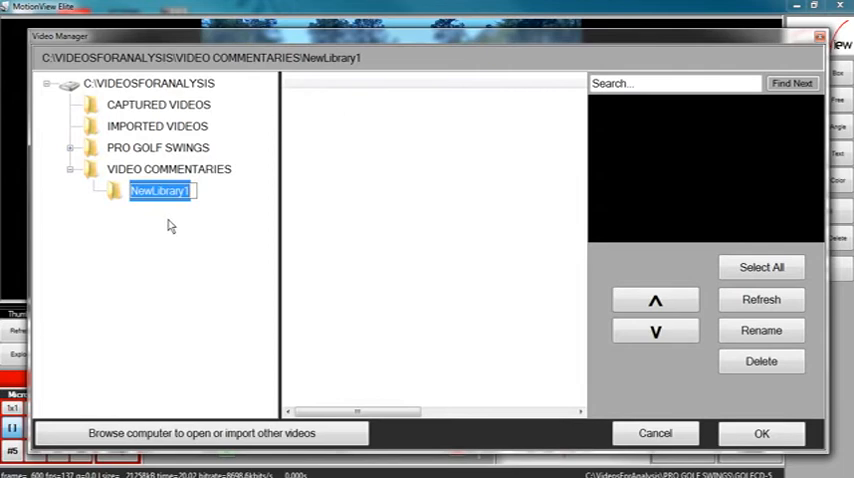
pyautogui.write('M')
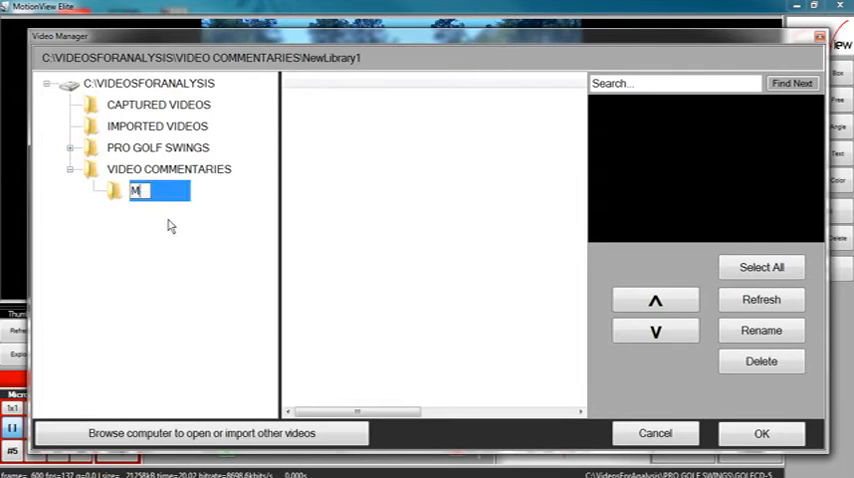
pyautogui.write('Motion View')
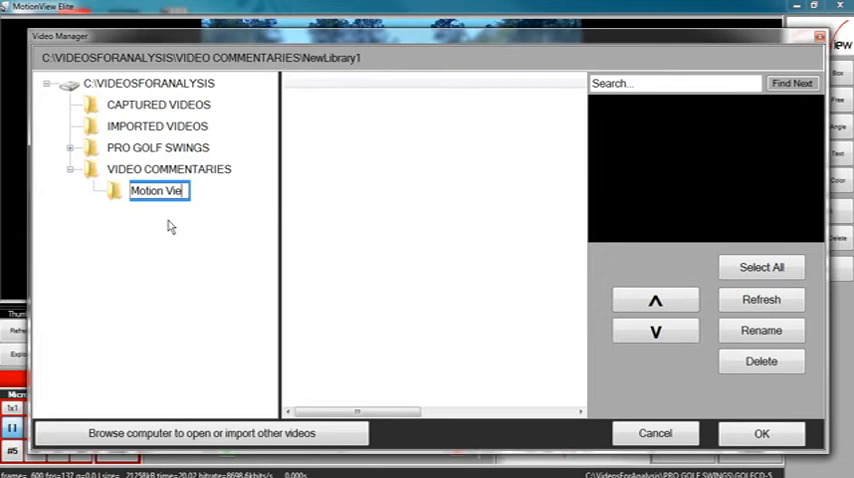
pyautogui.write('w')
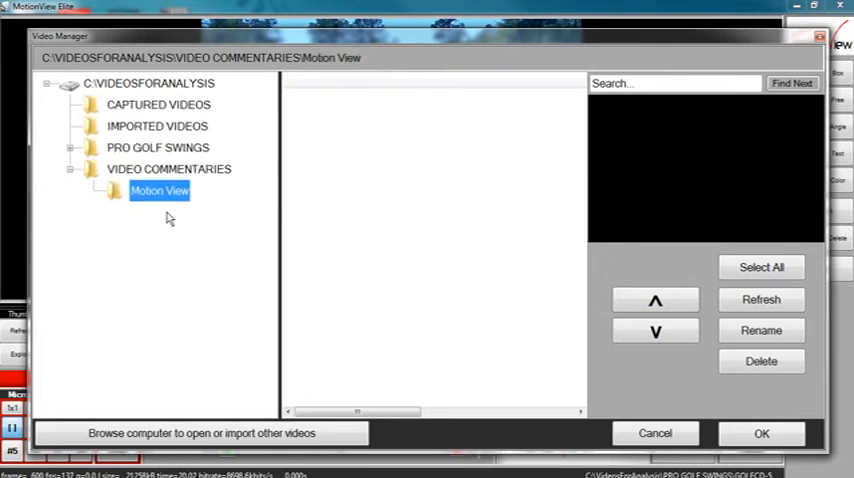
pyautogui.click(156, 126)
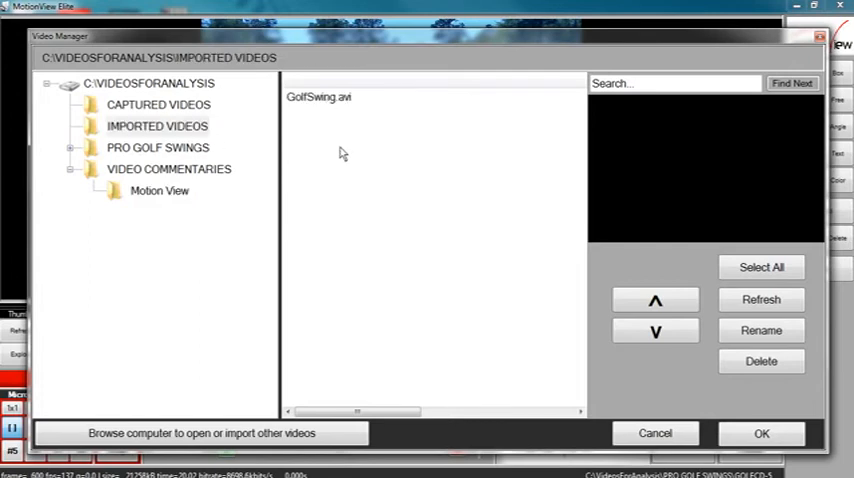
# Move GolfSwing.avi into the Motion View folder and preview it there
pyautogui.click(156, 126)
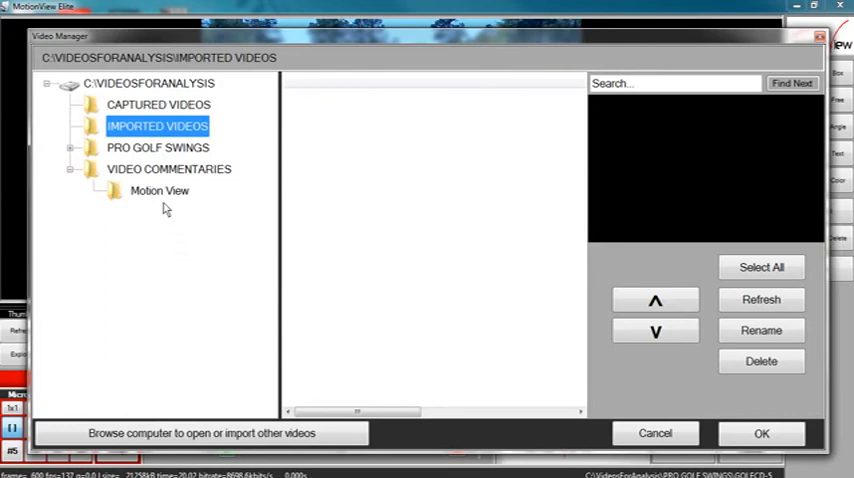
pyautogui.click(160, 190)
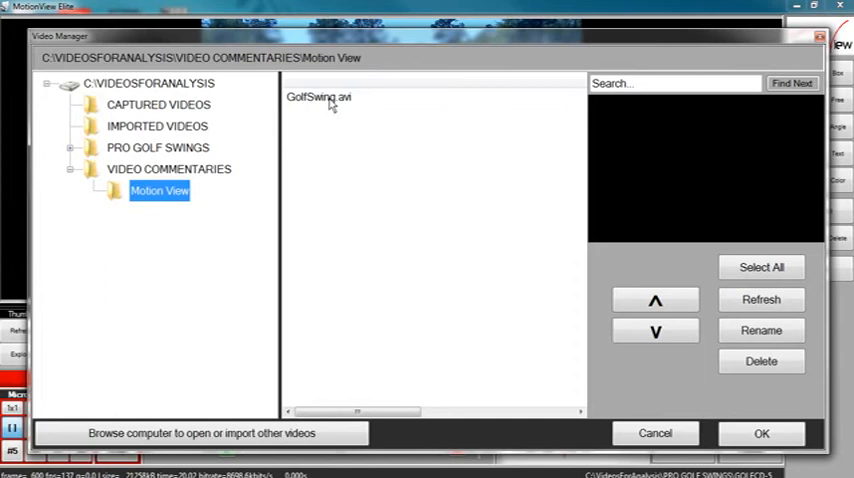
pyautogui.click(318, 96)
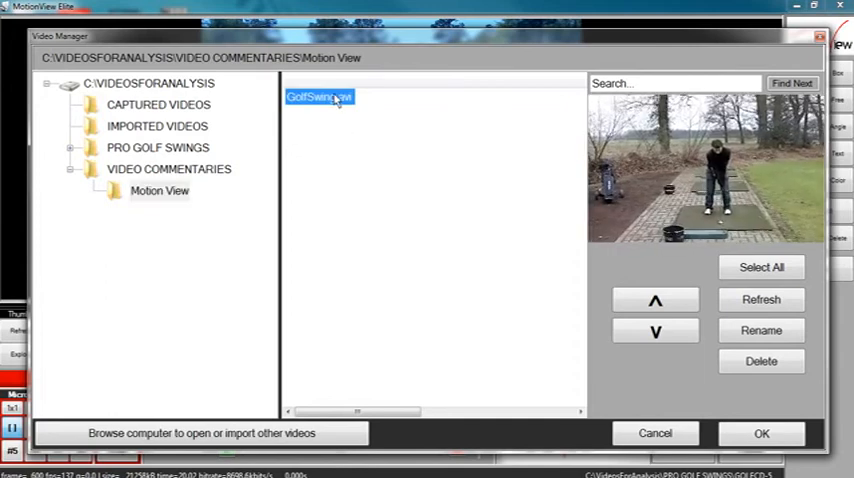
# Rename GolfSwing.avi to 'Motion View Video 1'
pyautogui.rightClick(318, 96)
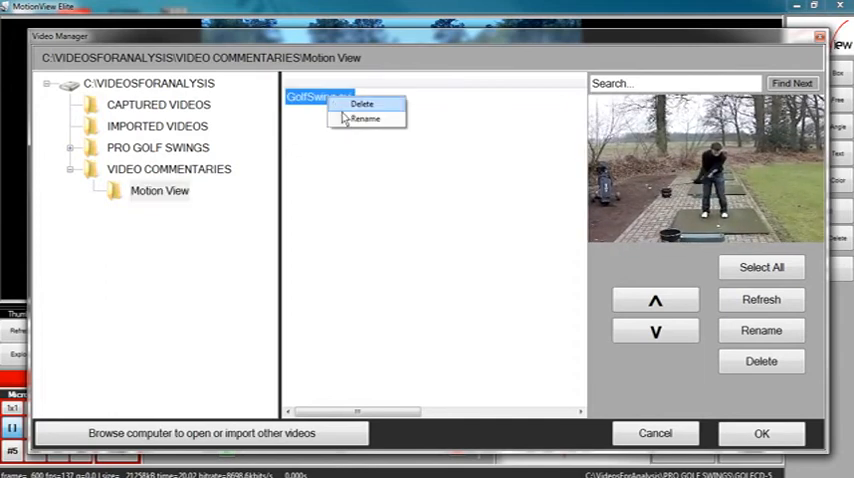
pyautogui.click(364, 118)
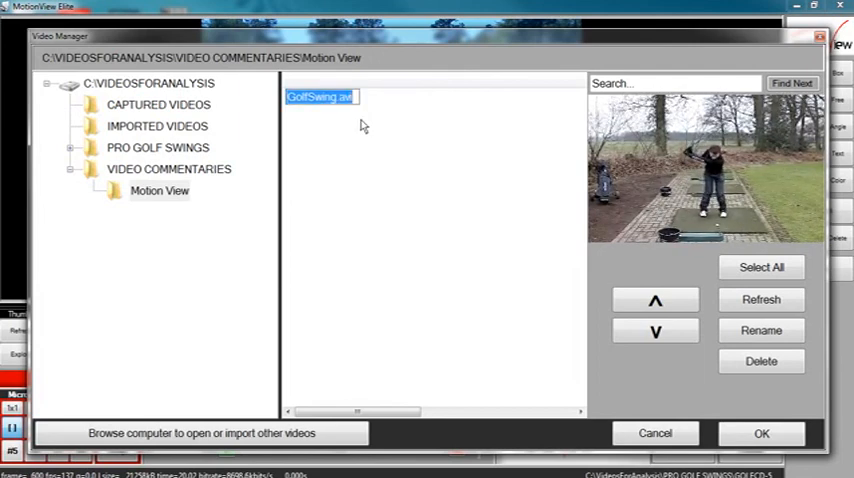
pyautogui.write('Motion View Video 1')
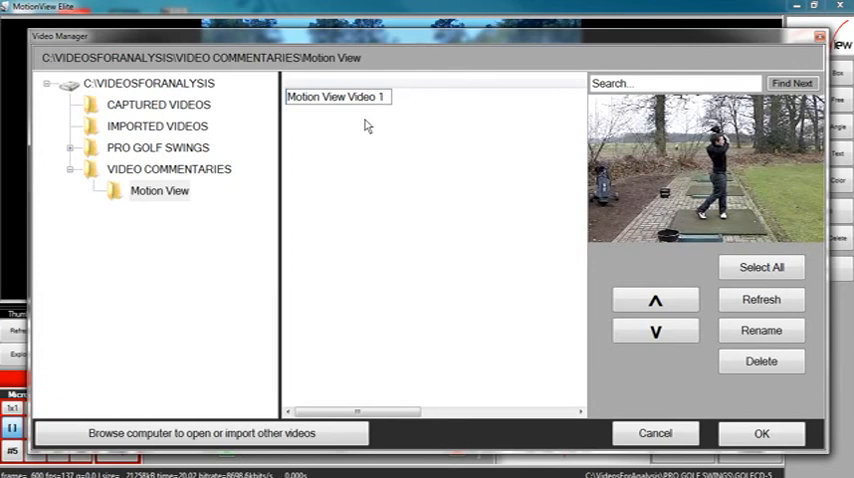
pyautogui.click(336, 96)
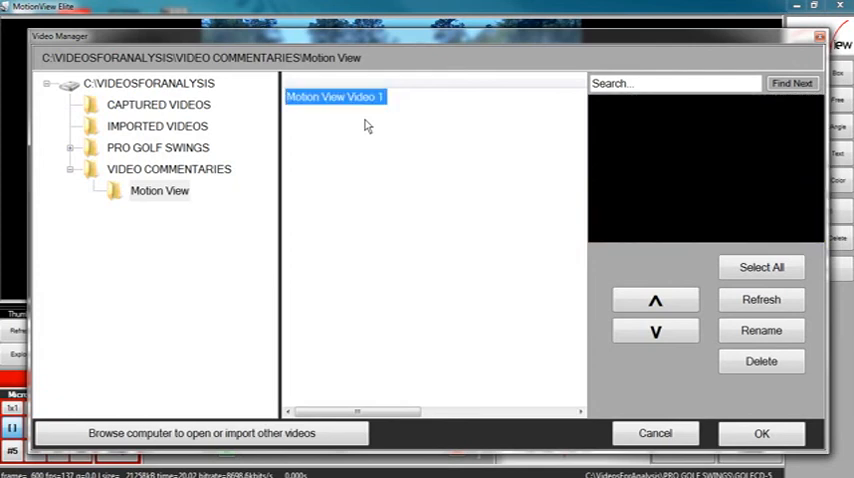